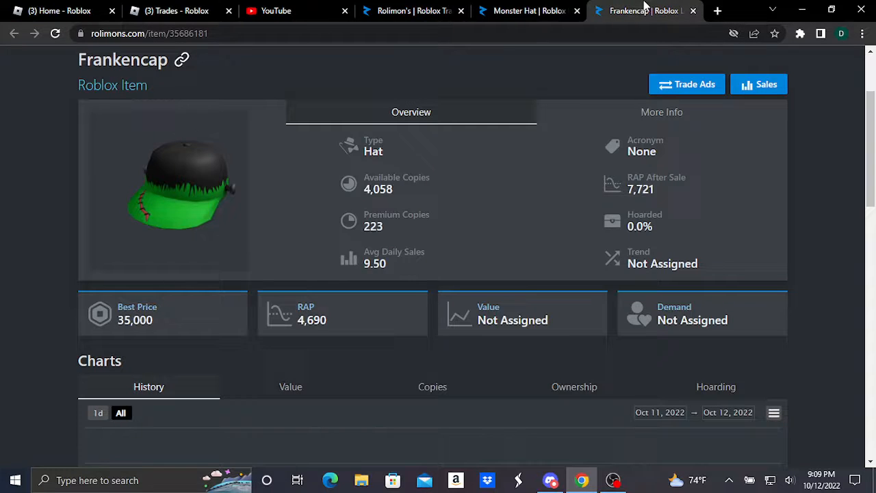
Switch to the Monster Hat item page tab to view its type, best price and RAP.
click(526, 11)
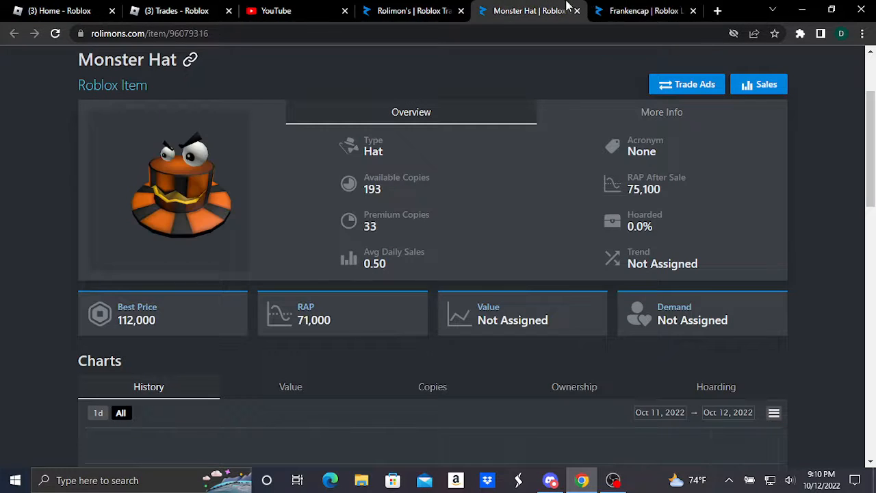
click(643, 11)
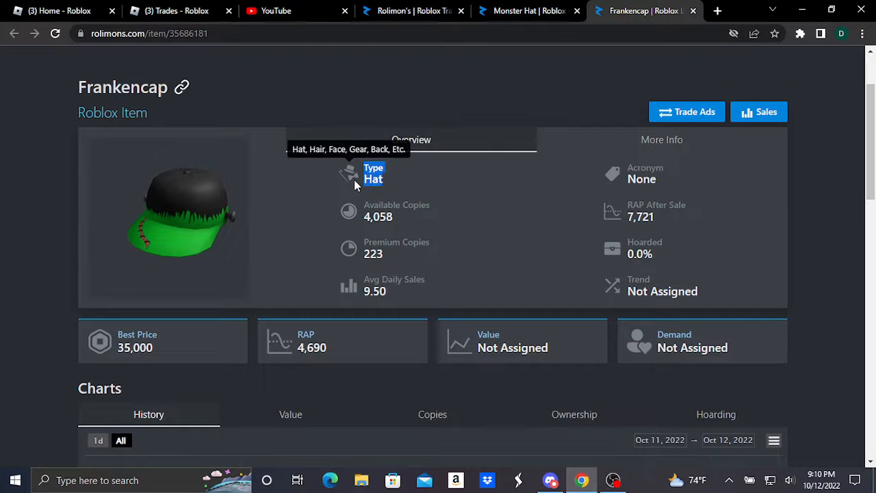
mouse_move(175, 351)
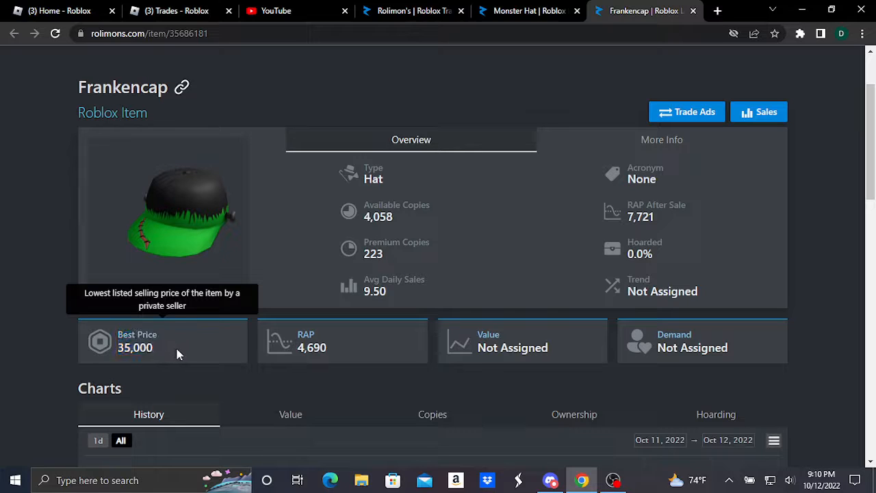
double_click(136, 346)
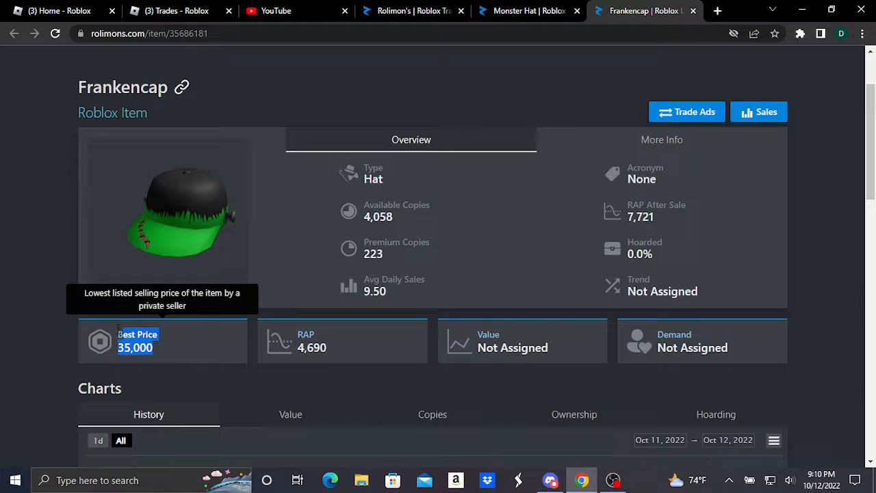
mouse_move(312, 347)
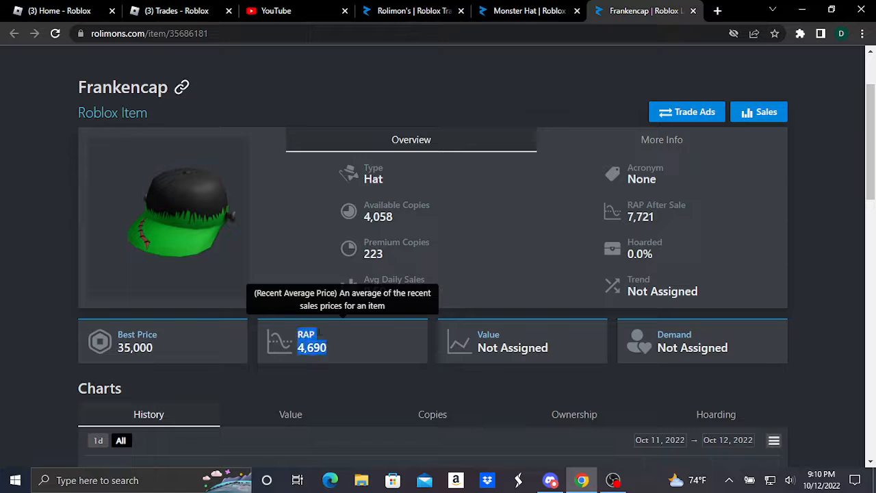
mouse_move(383, 312)
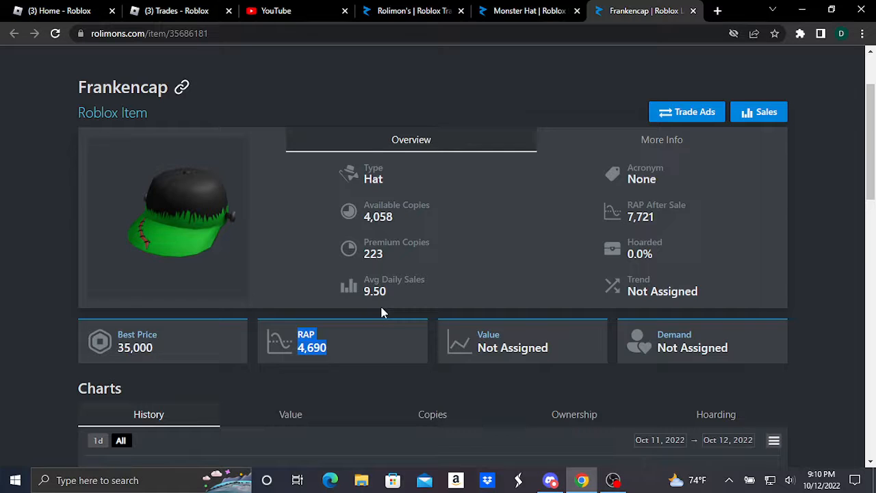
mouse_move(331, 347)
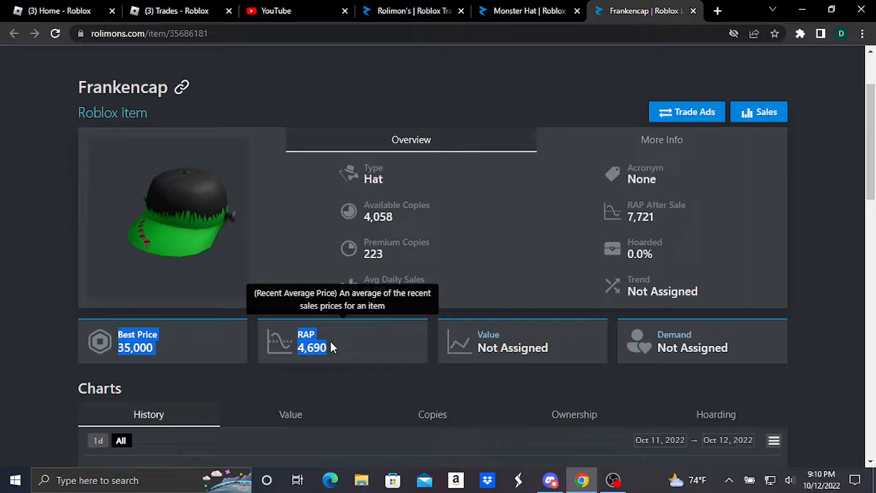
mouse_move(509, 234)
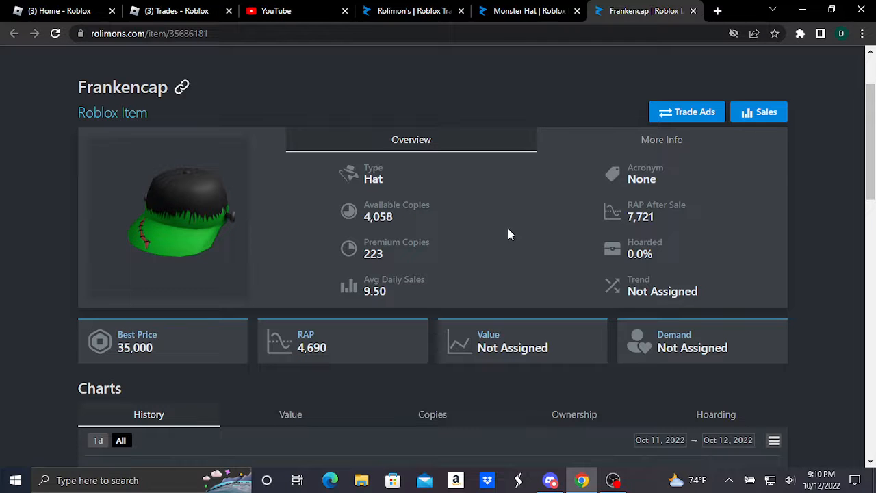
click(527, 10)
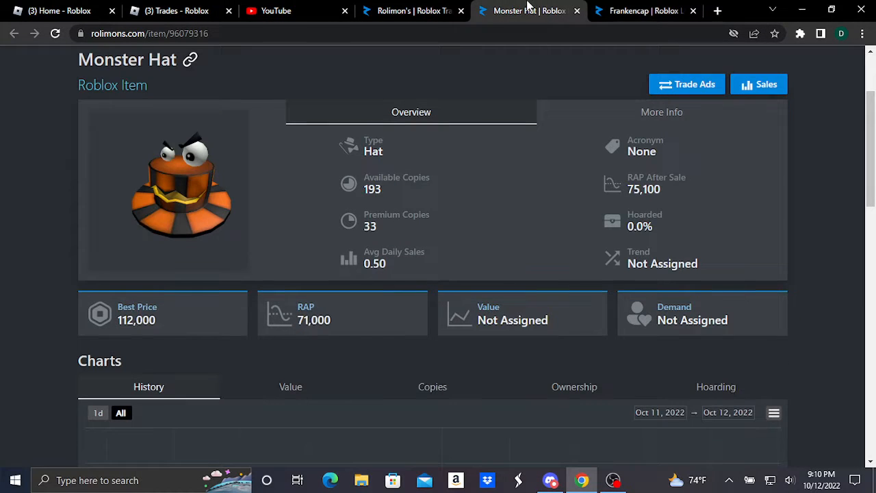
mouse_move(317, 75)
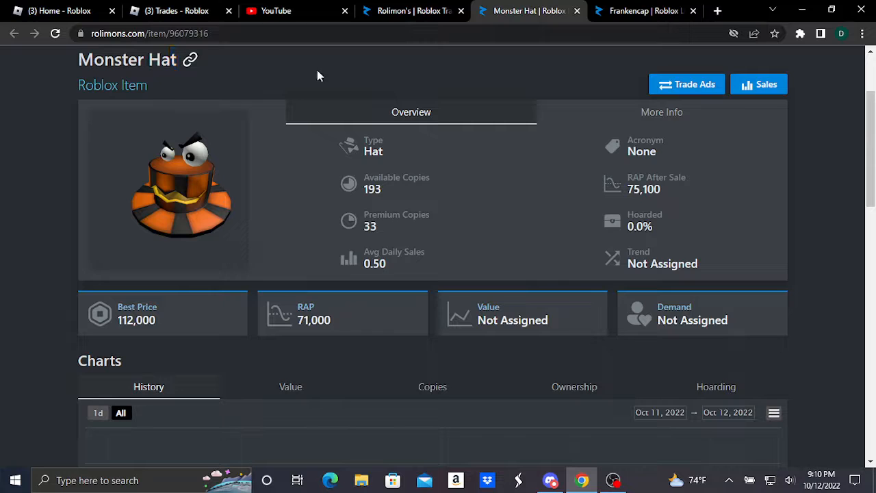
mouse_move(274, 178)
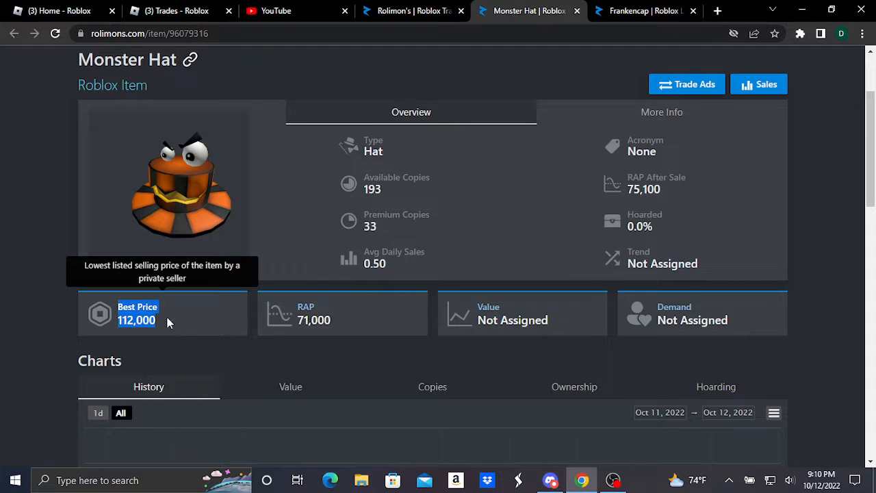
mouse_move(180, 325)
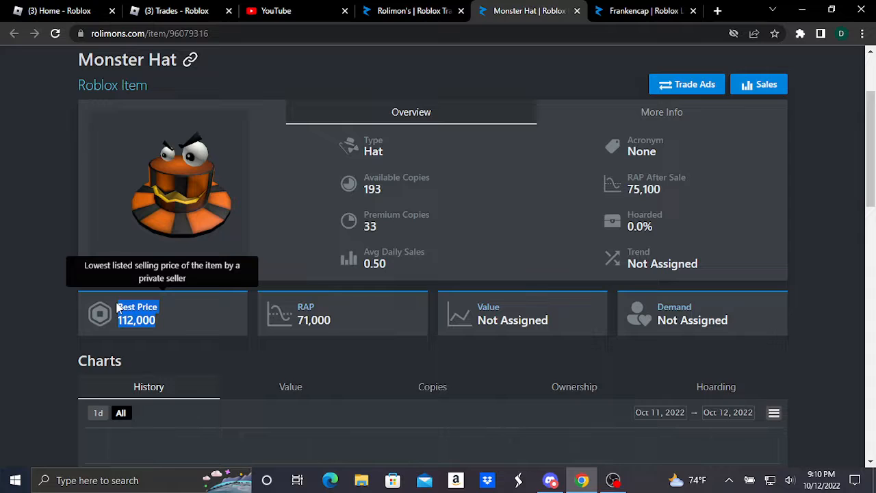
mouse_move(181, 324)
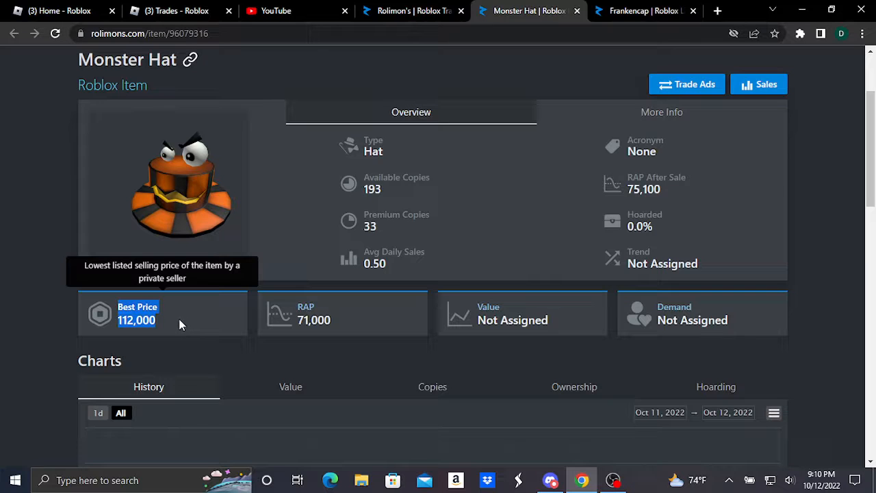
mouse_move(308, 319)
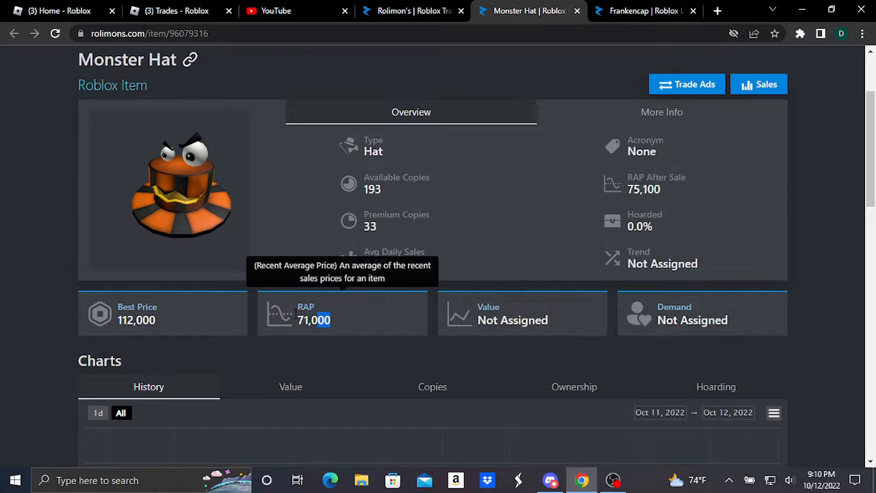
mouse_move(428, 227)
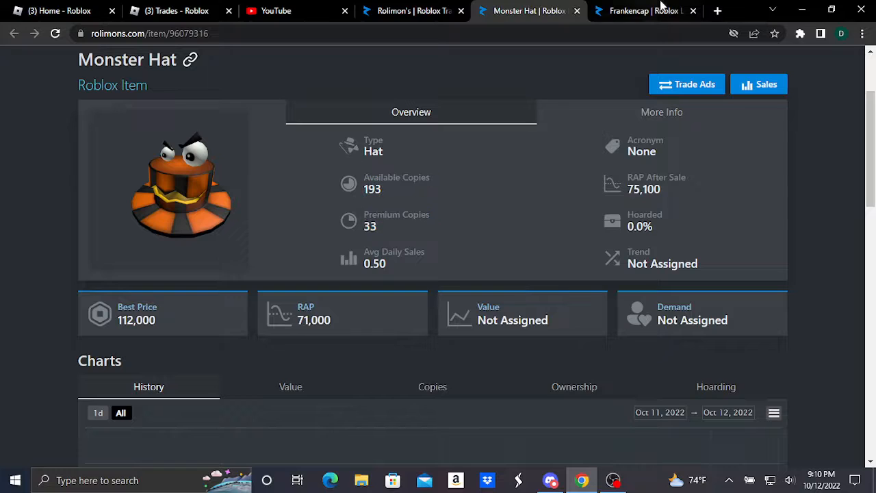
click(639, 11)
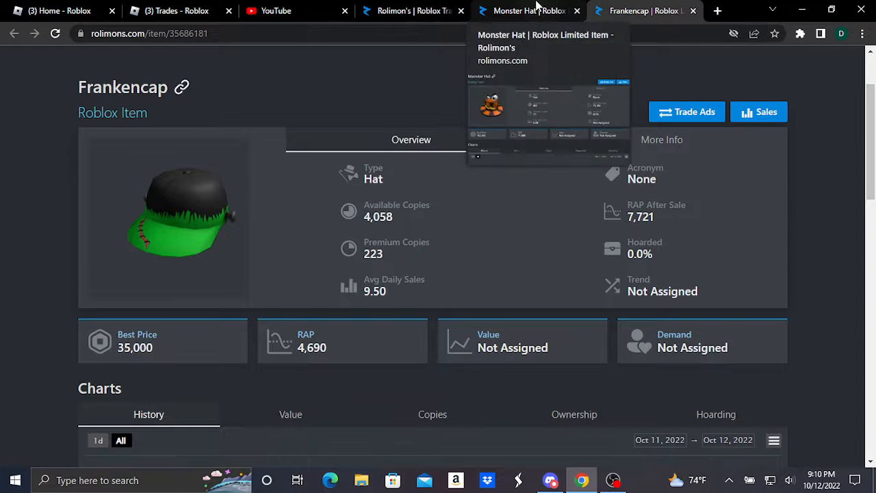
click(527, 10)
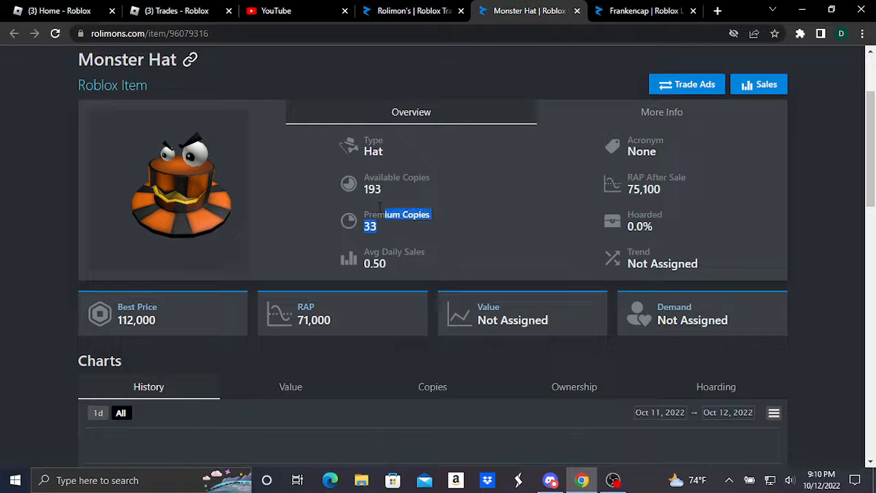
mouse_move(241, 324)
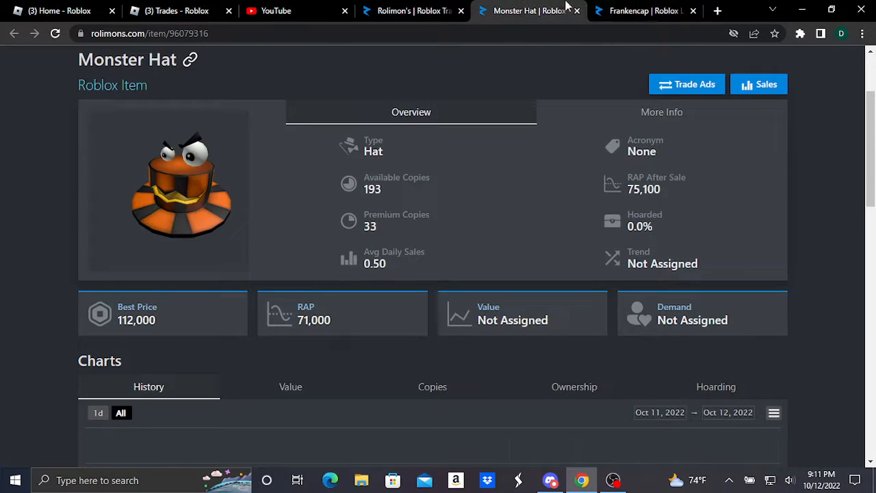
click(640, 10)
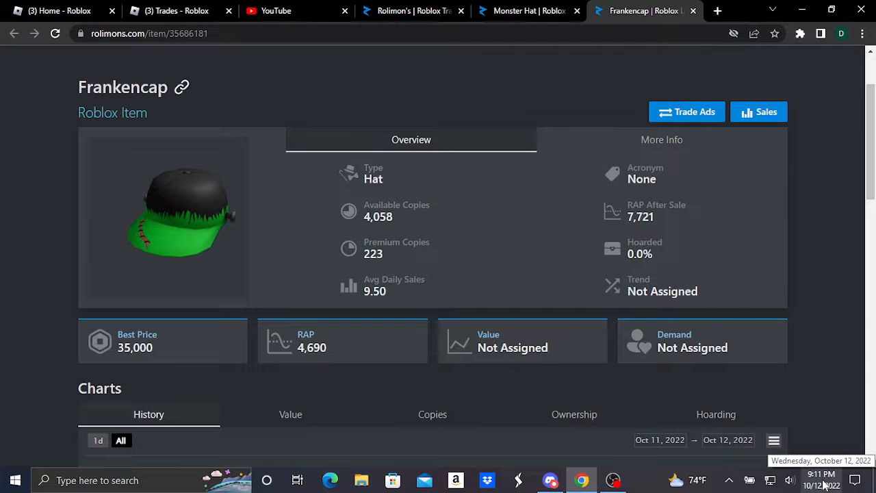
click(526, 10)
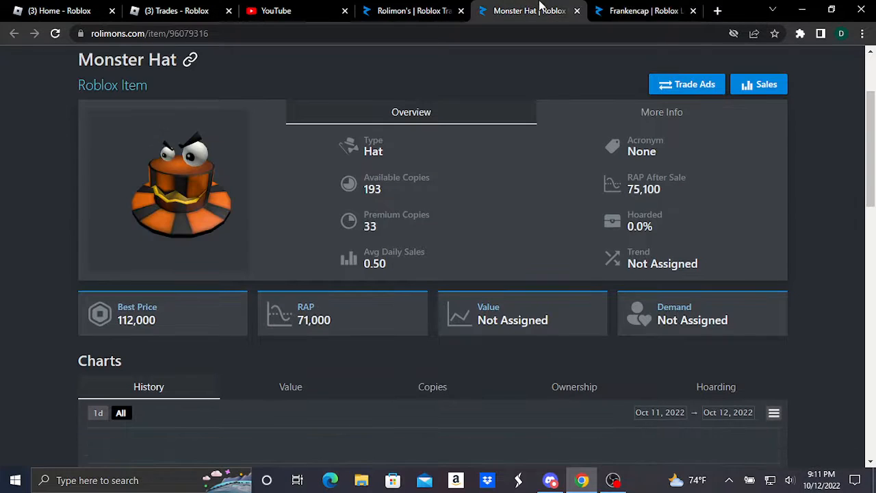
click(643, 10)
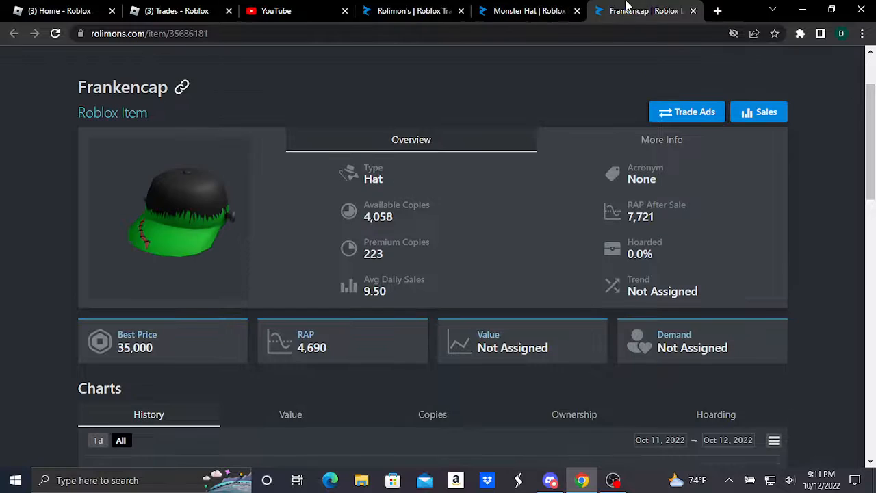
mouse_move(624, 81)
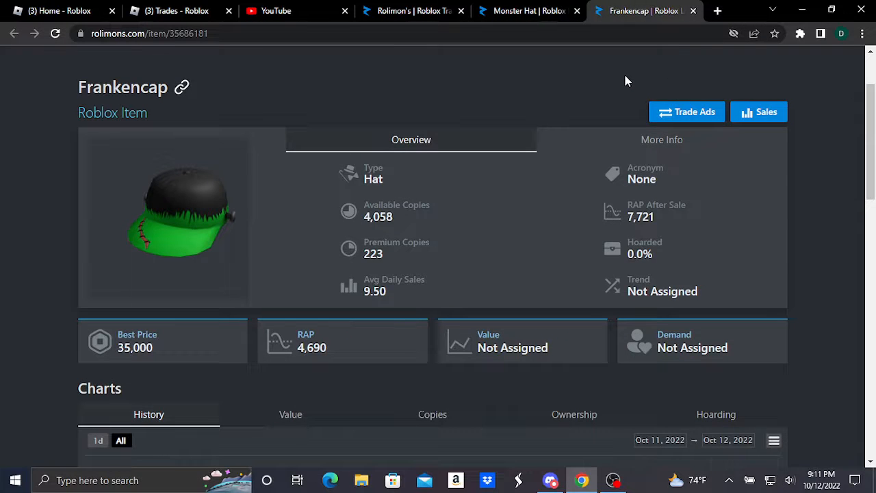
click(526, 11)
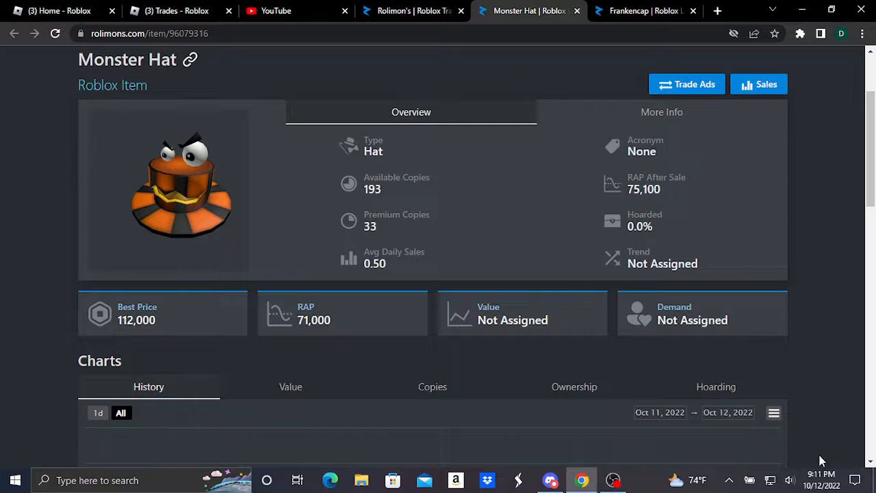
mouse_move(820, 479)
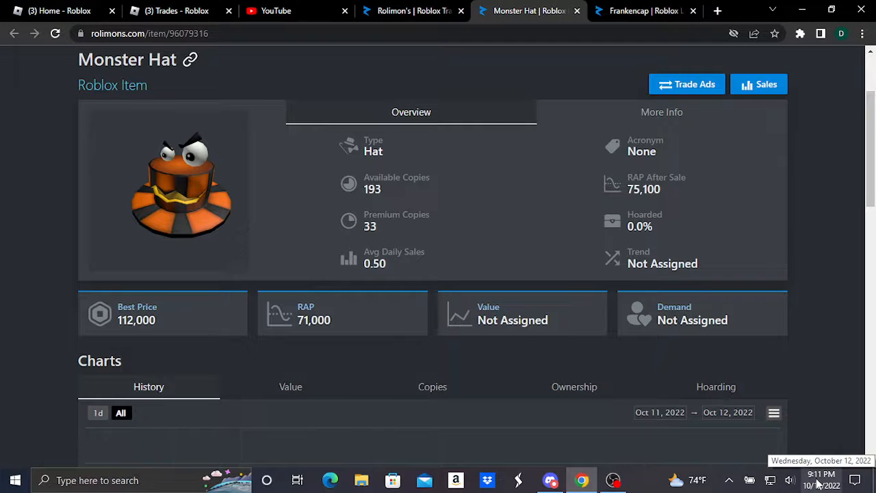
click(643, 11)
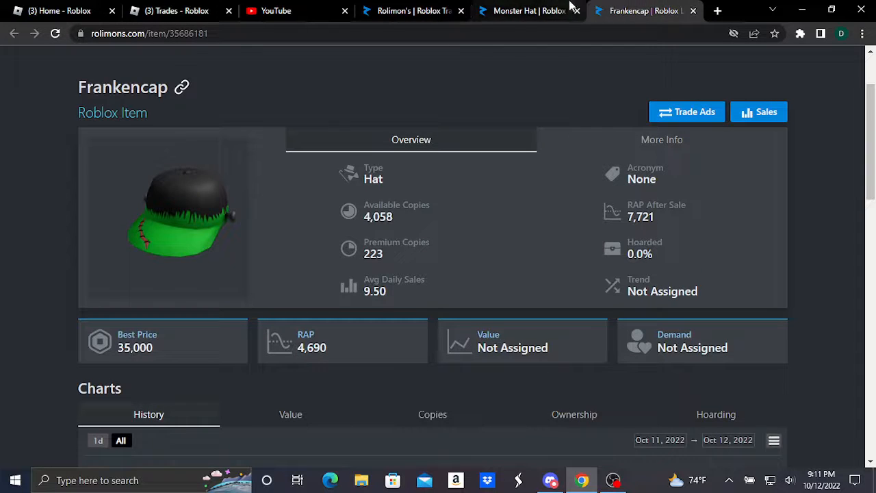
click(527, 11)
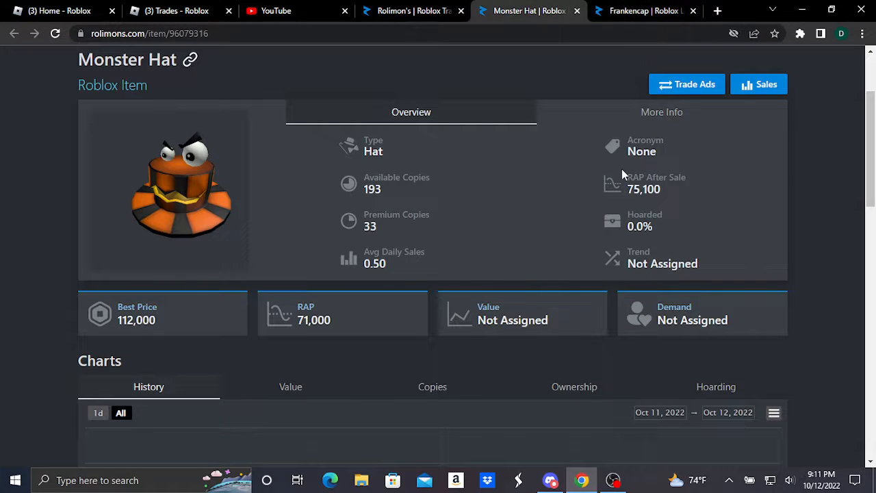